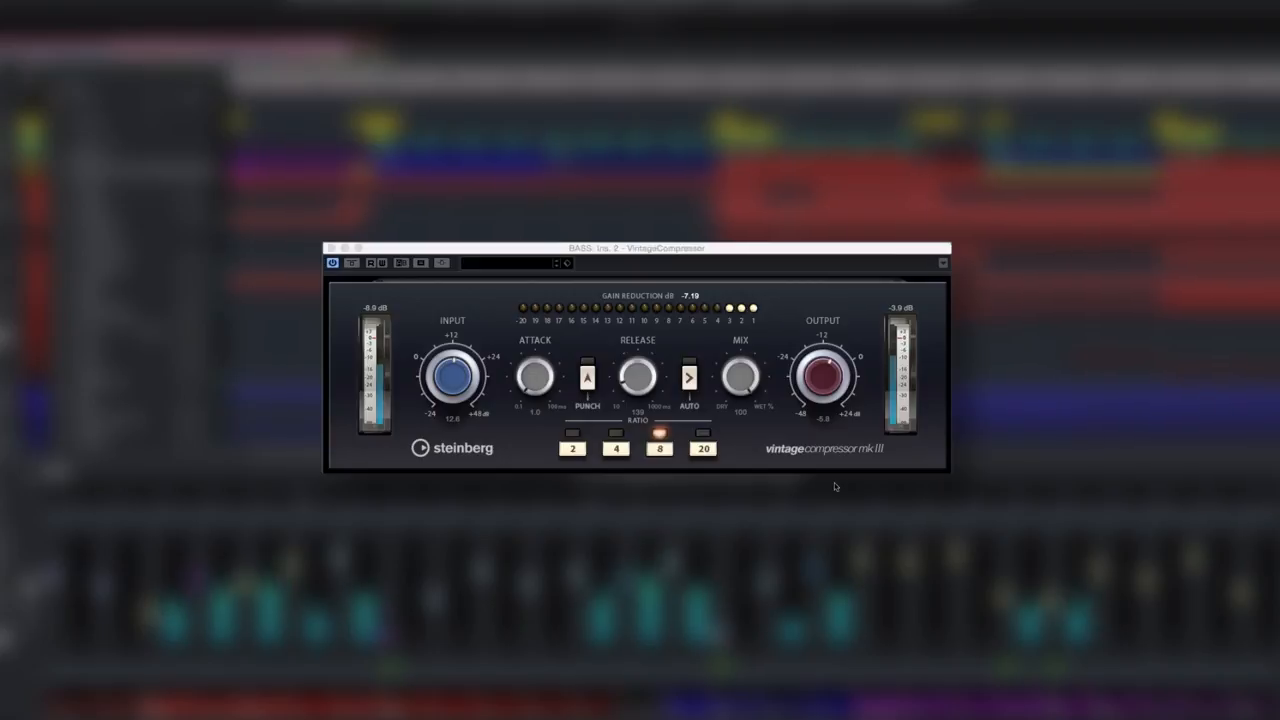
Set Vintage Compressor MkII ratio to 20 with Auto release, then swap in the Tube Compressor
click(452, 376)
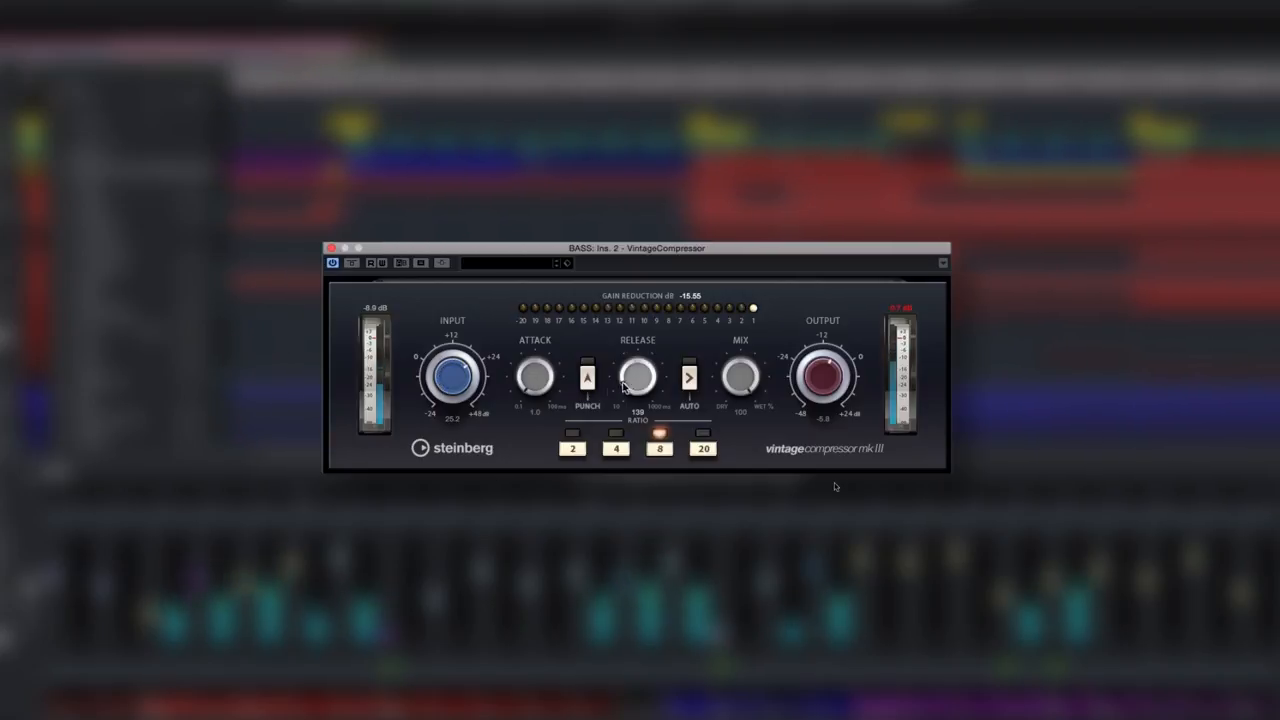
drag(638, 376, 640, 364)
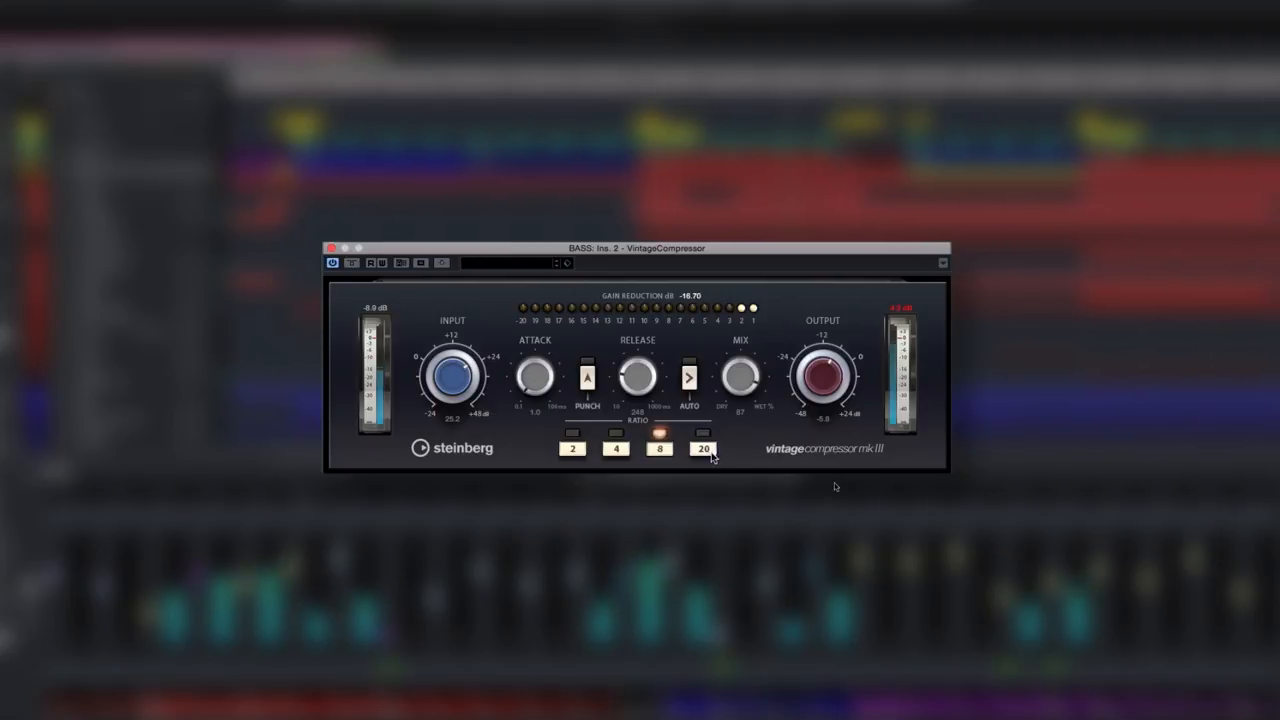
click(704, 448)
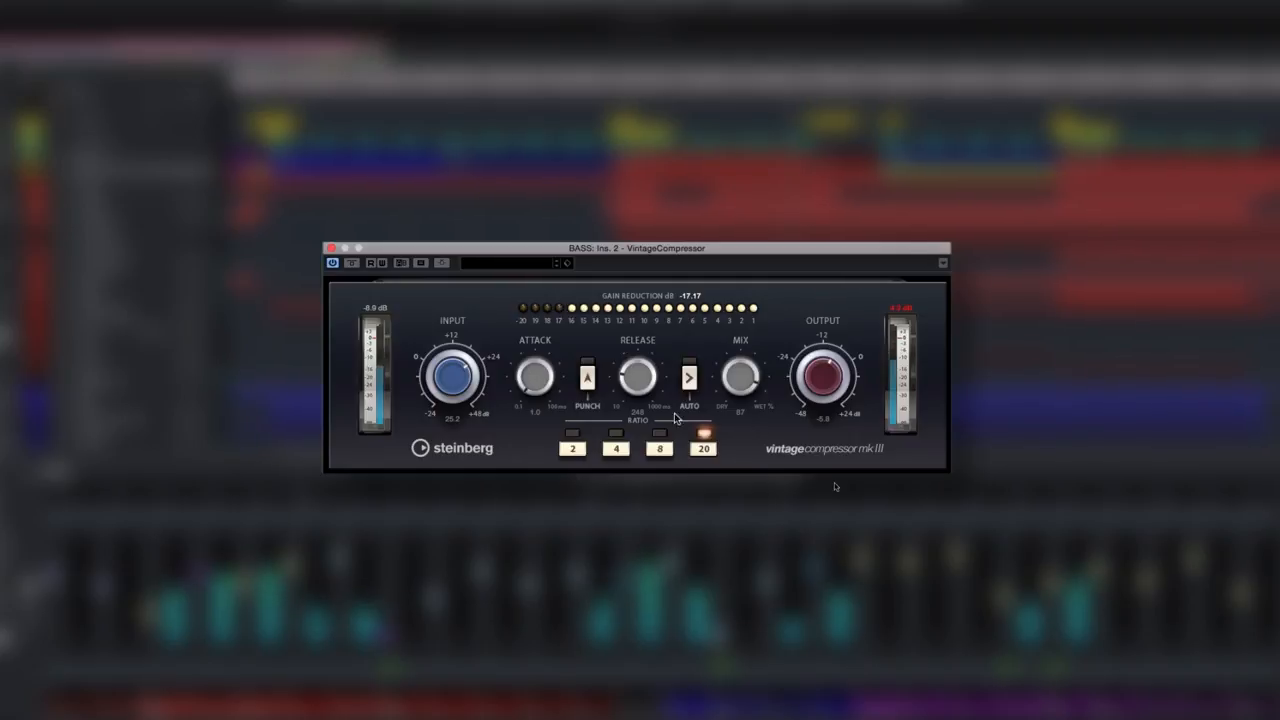
click(588, 378)
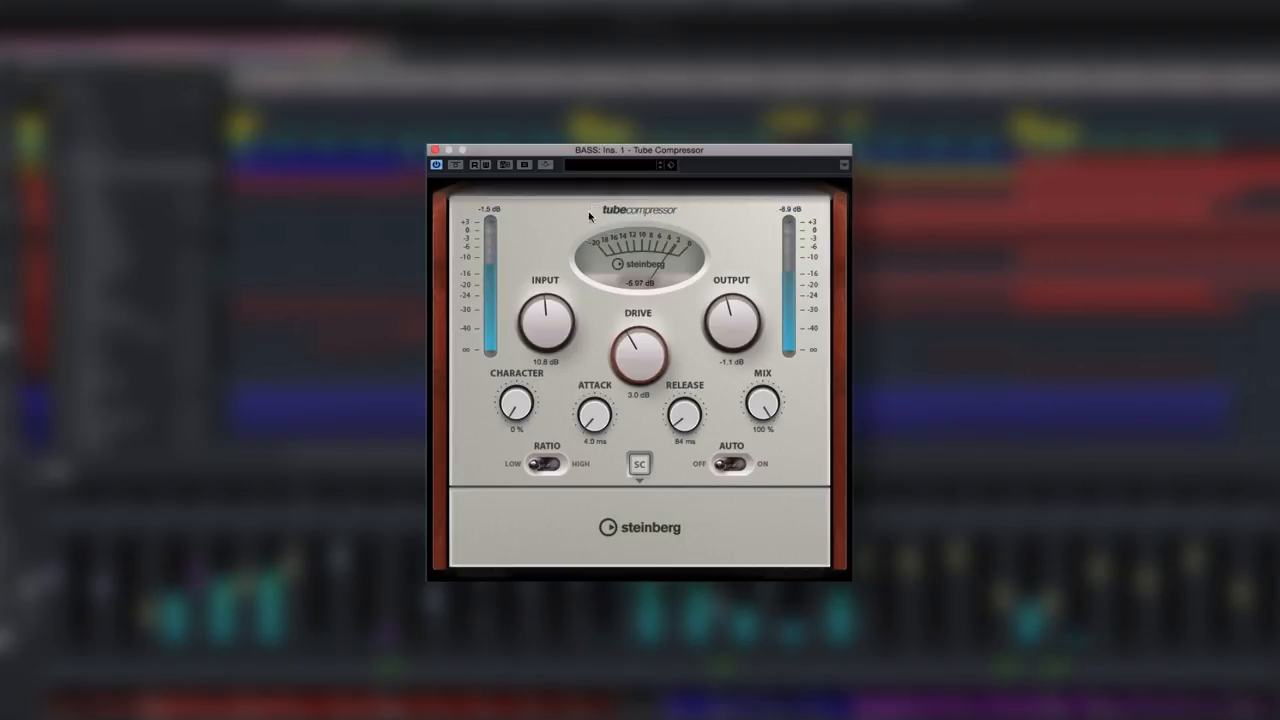
Raise Tube Compressor drive to about 7.5, attack to about 12.5 ms, ratio High
drag(544, 324, 544, 310)
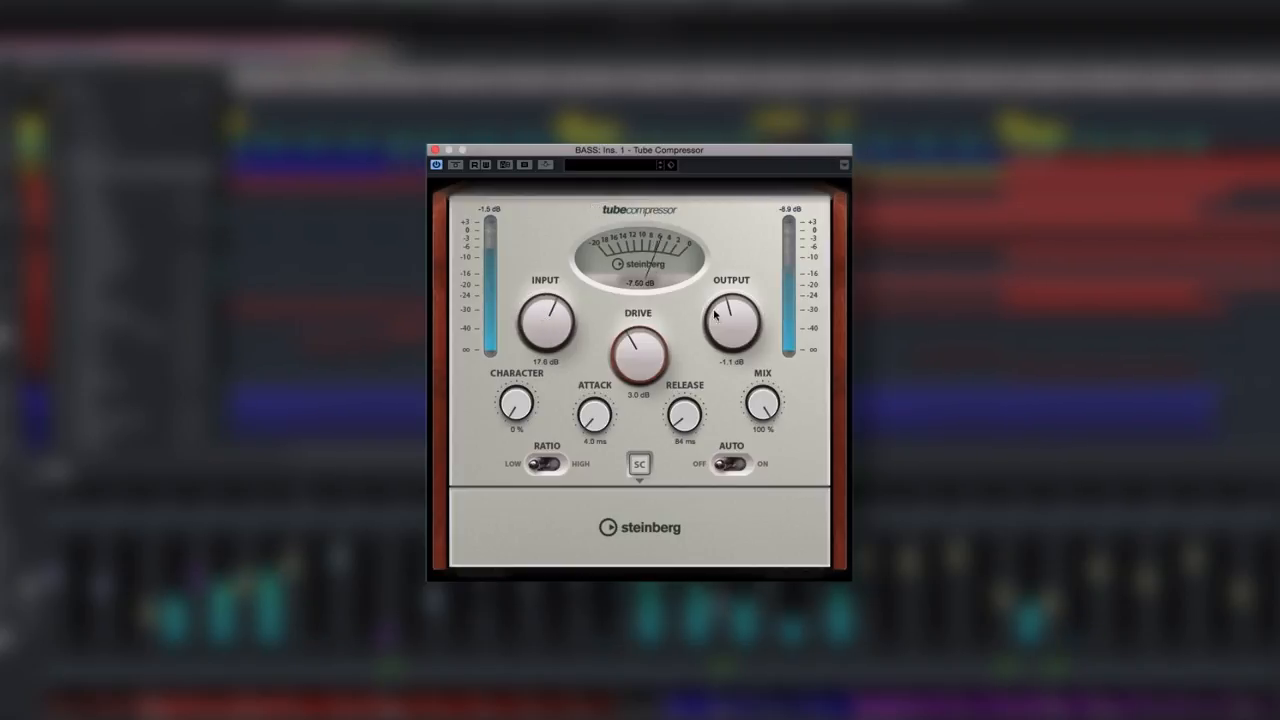
drag(732, 318, 736, 330)
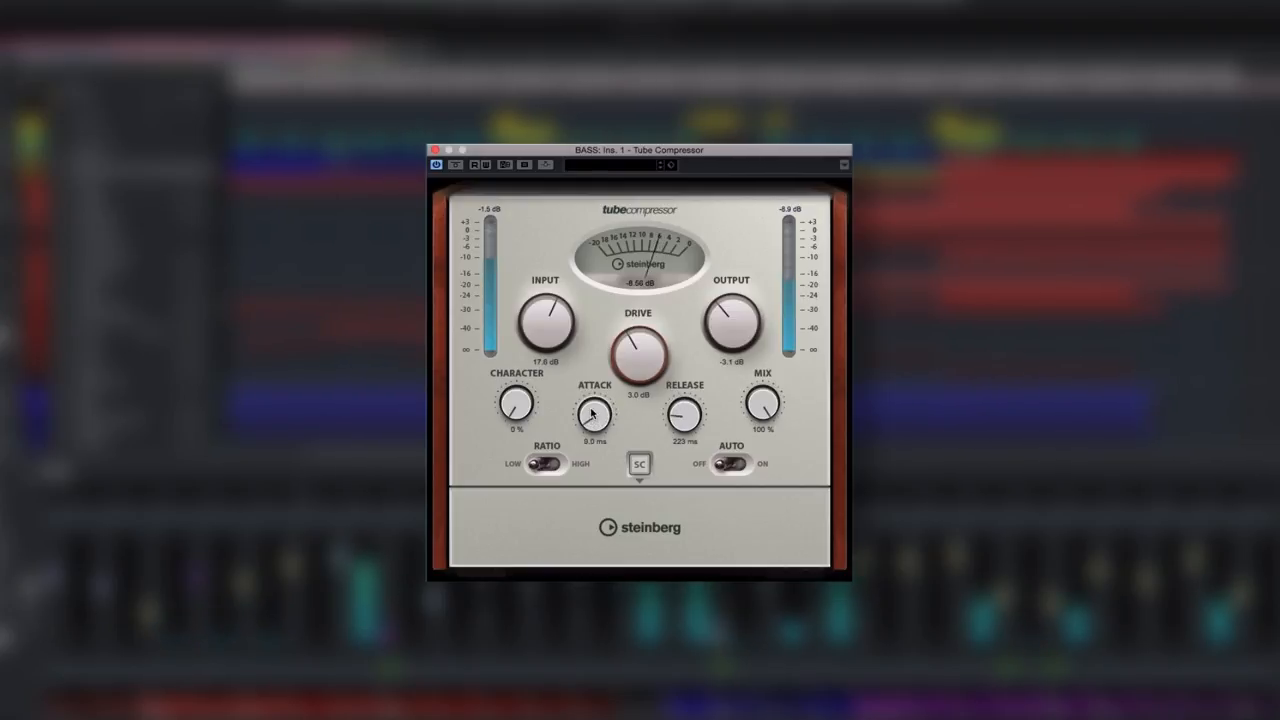
drag(592, 412, 600, 404)
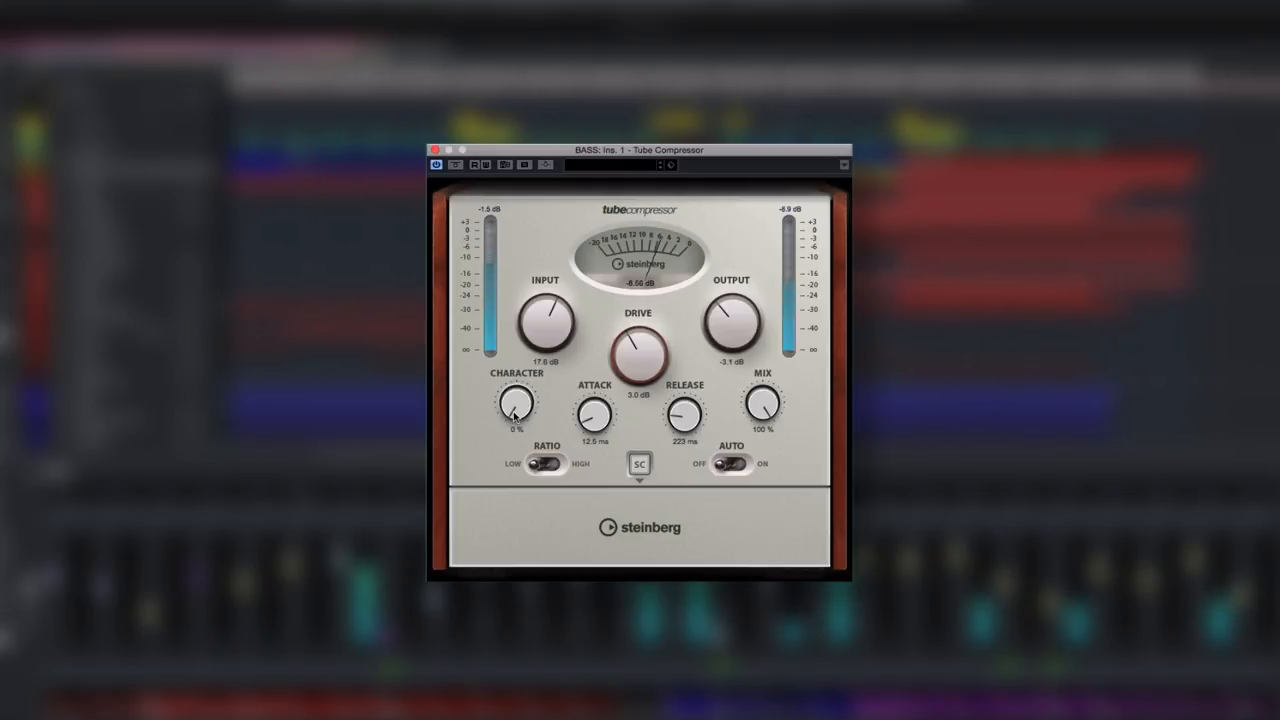
click(556, 464)
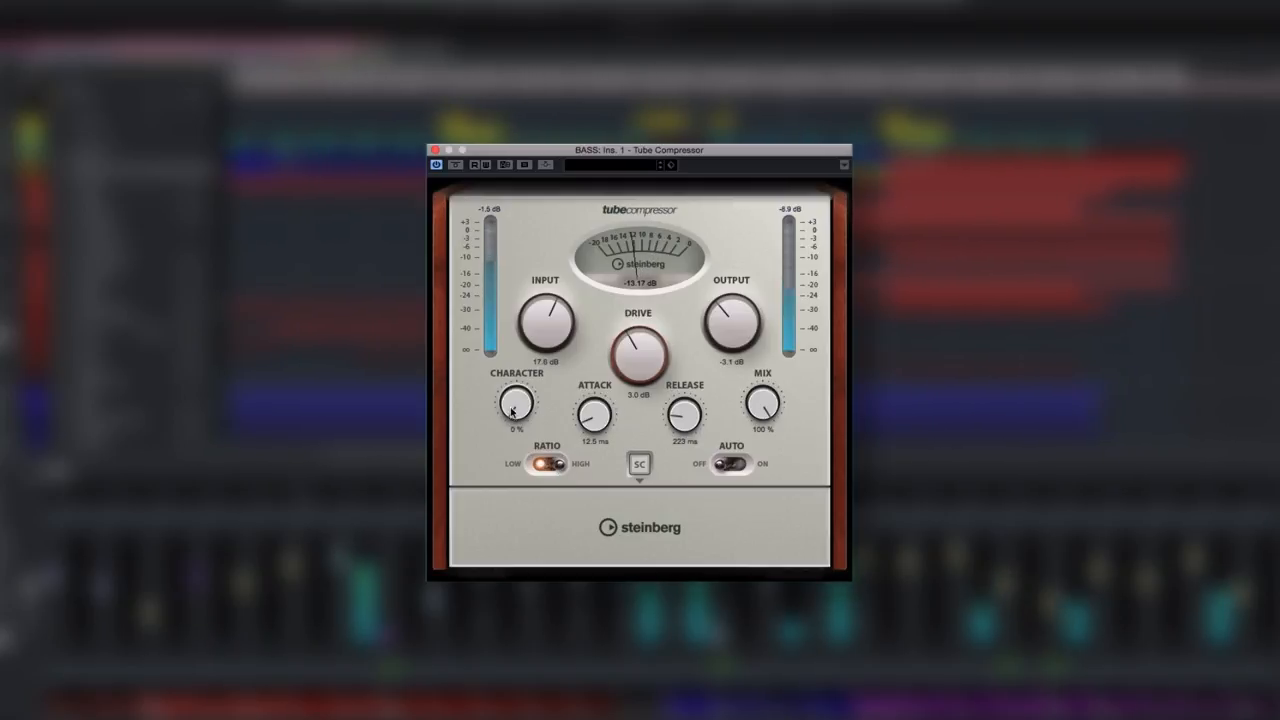
Show the side-chain filter section, then enable Dual Mode on Magneto II
click(640, 464)
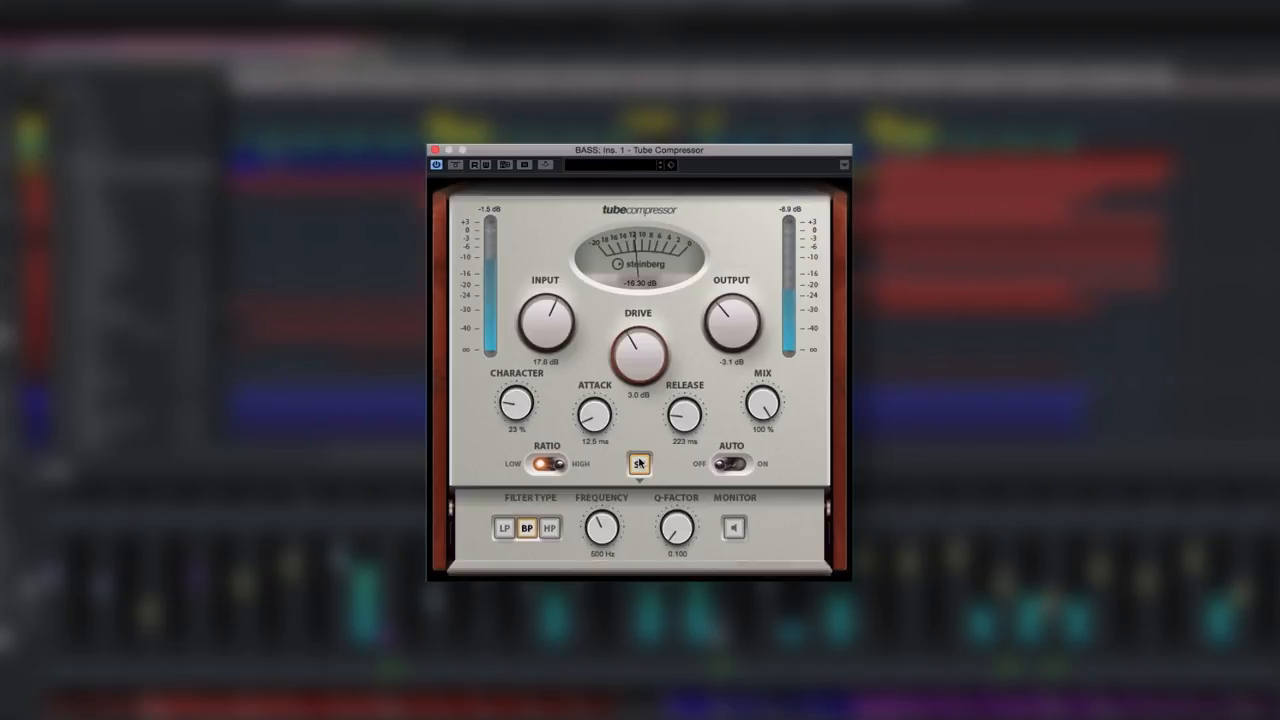
click(638, 464)
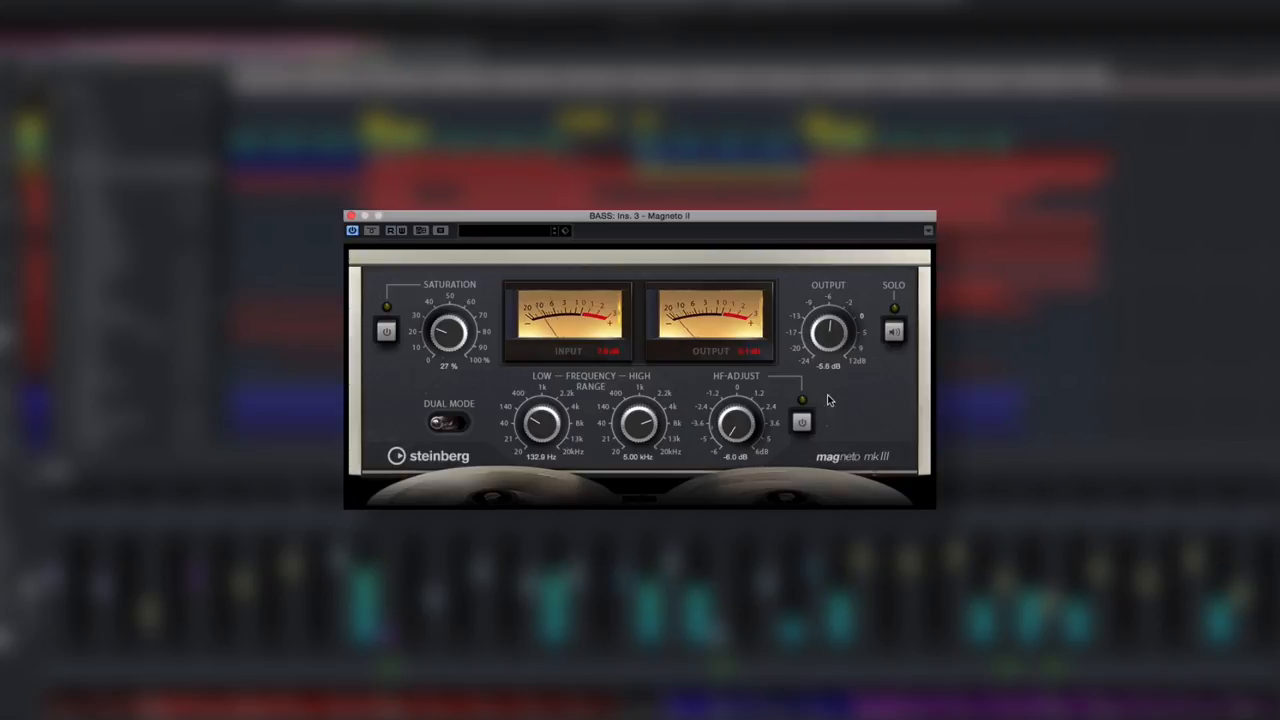
click(450, 422)
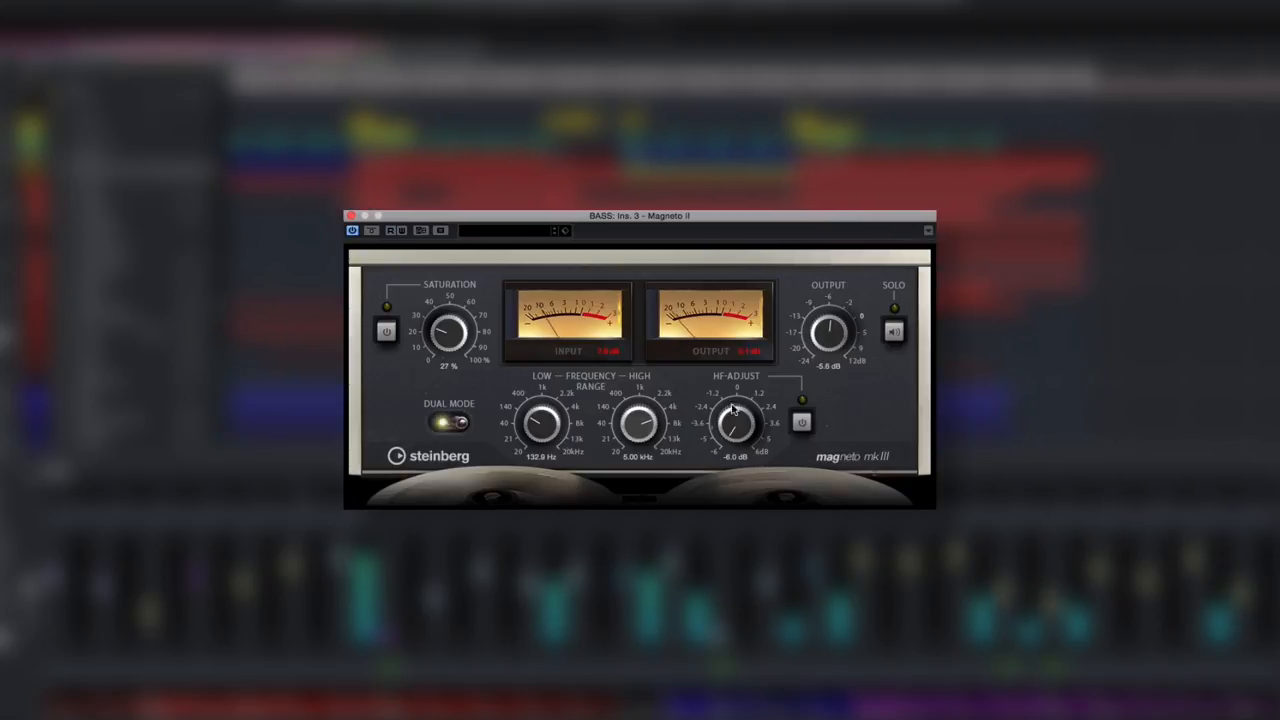